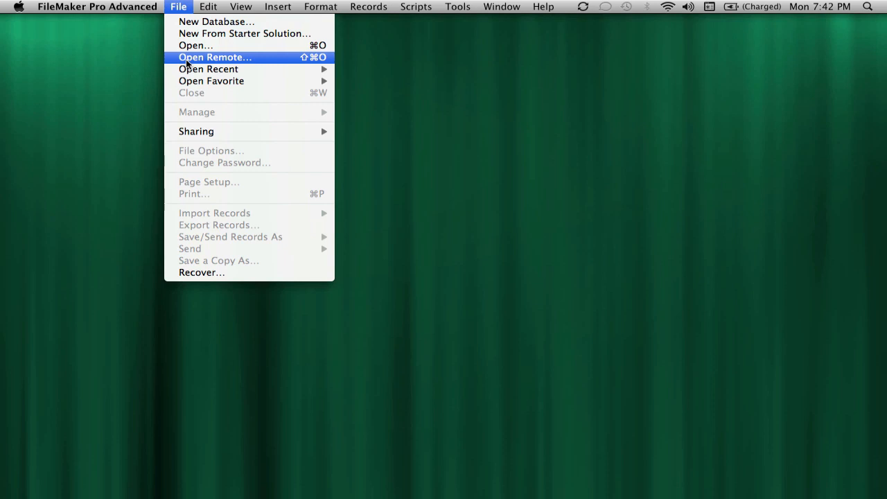
{"action": "mouse_move", "coordinate": [207, 69]}
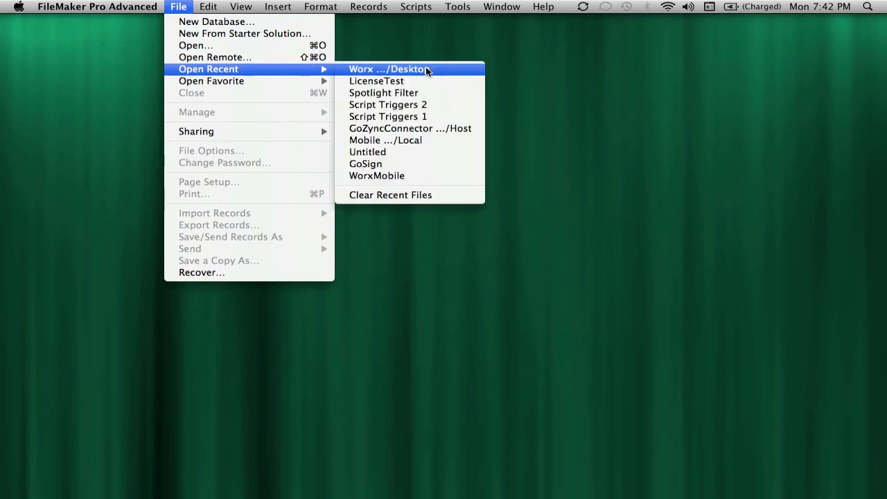
Open the Worx work-order database from the recent desktop files.
{"action": "left_click", "coordinate": [394, 69]}
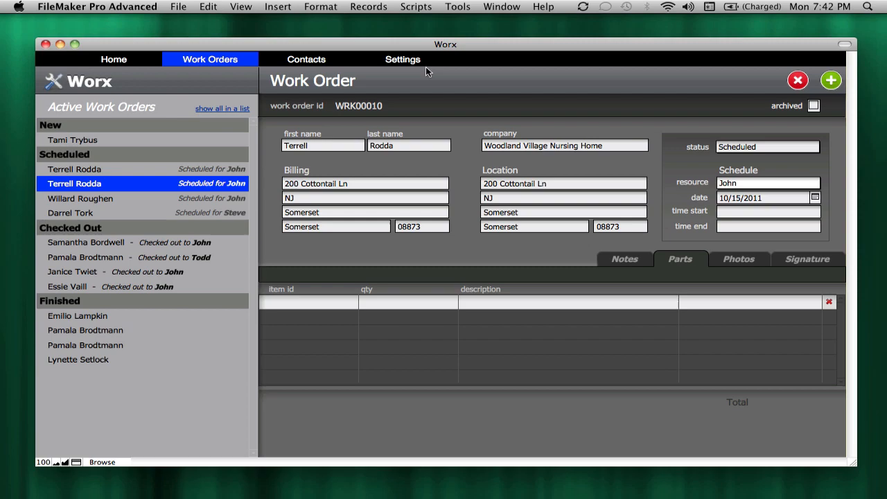
{"action": "mouse_move", "coordinate": [354, 350]}
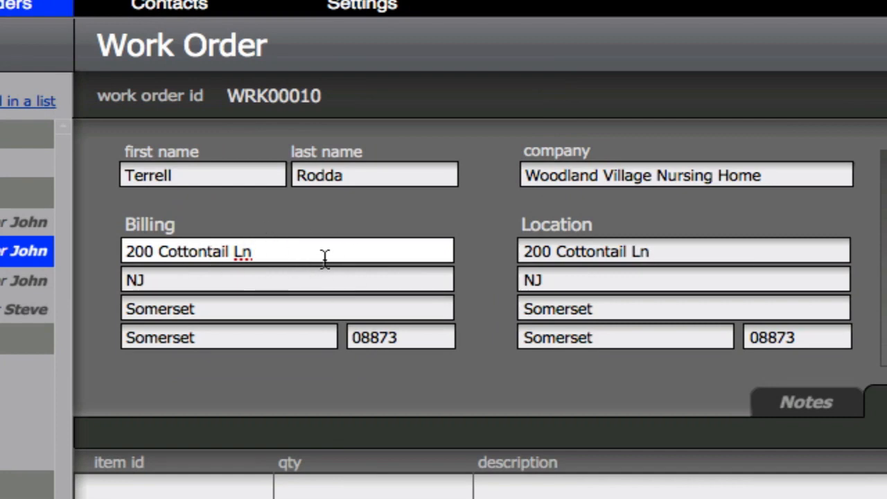
{"action": "left_click", "coordinate": [287, 280]}
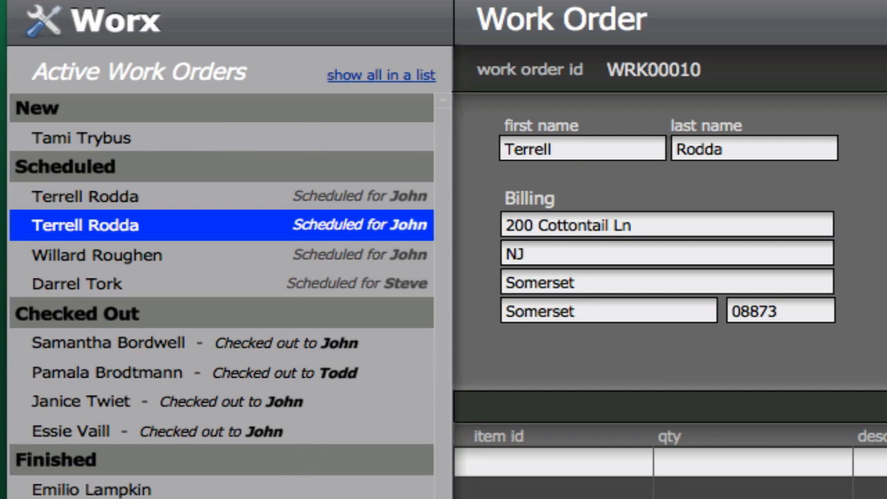
{"action": "mouse_move", "coordinate": [103, 131]}
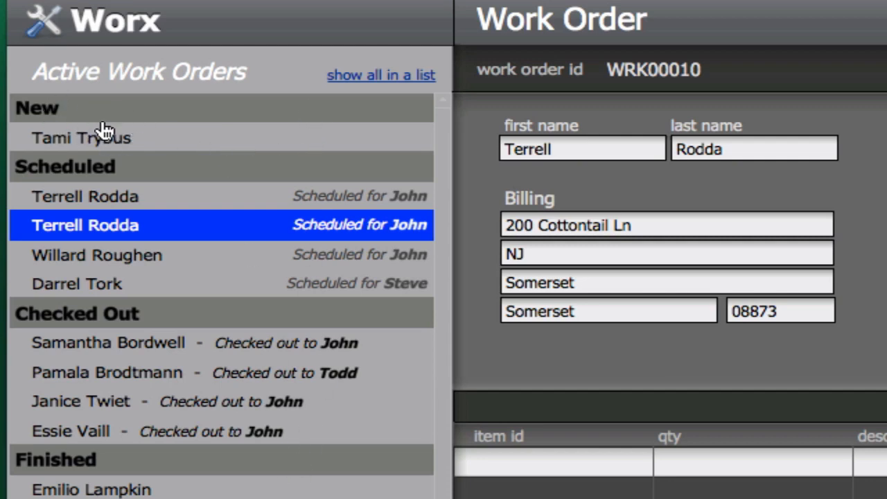
{"action": "mouse_move", "coordinate": [126, 114]}
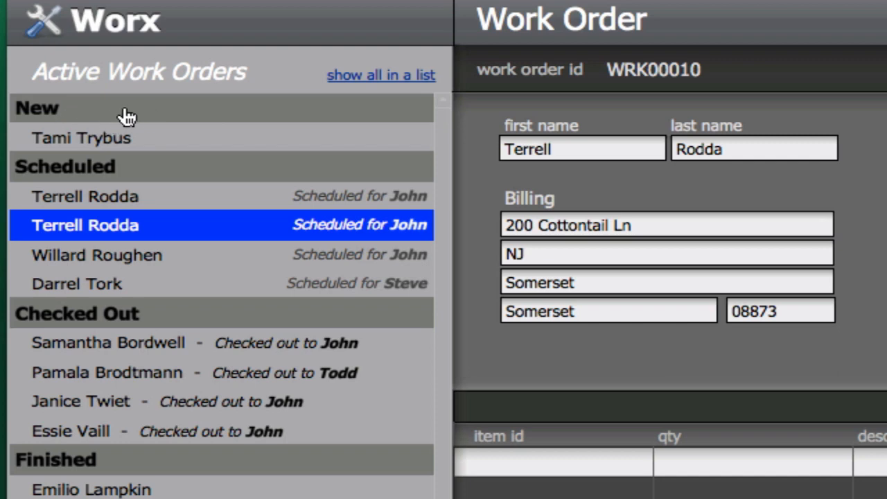
{"action": "mouse_move", "coordinate": [138, 178]}
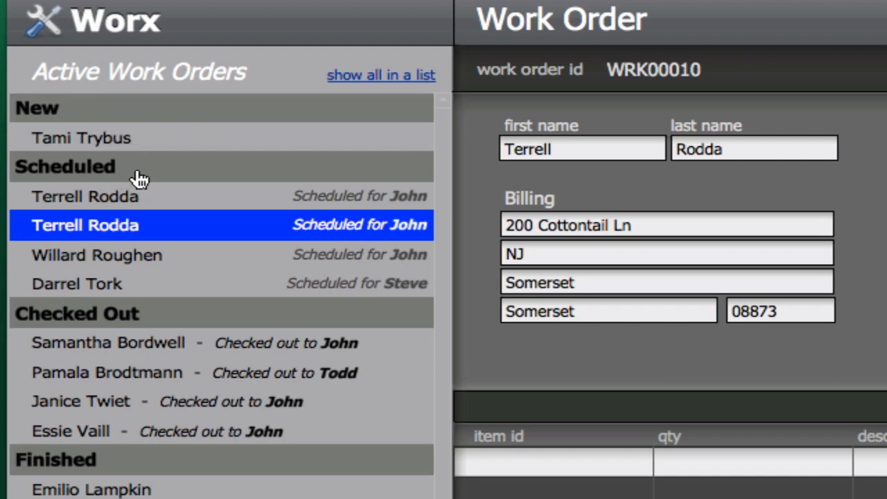
{"action": "mouse_move", "coordinate": [302, 268]}
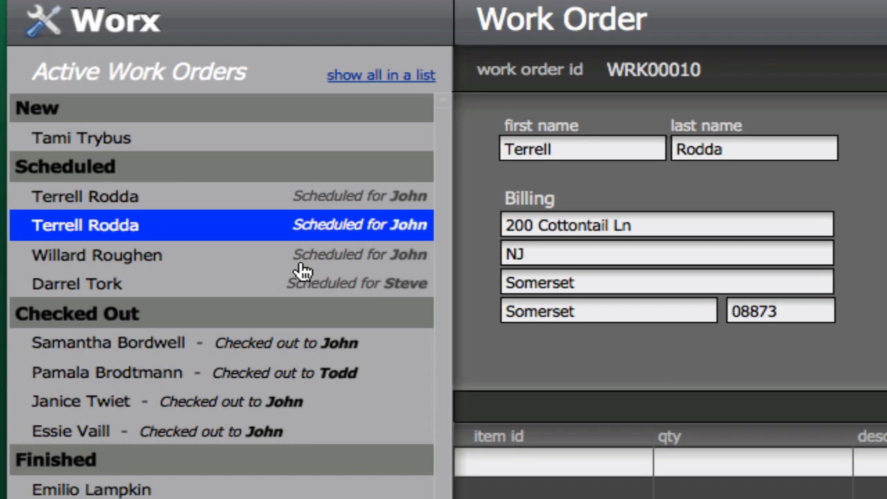
{"action": "left_click", "coordinate": [108, 342]}
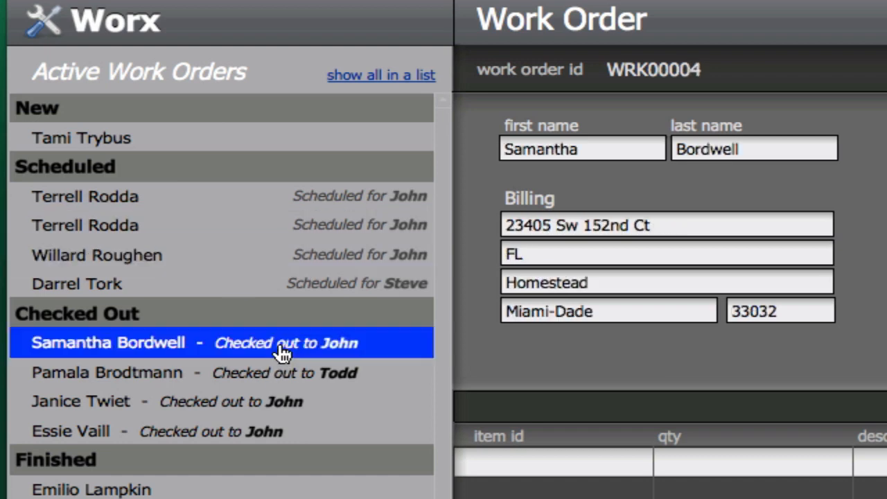
{"action": "mouse_move", "coordinate": [132, 205]}
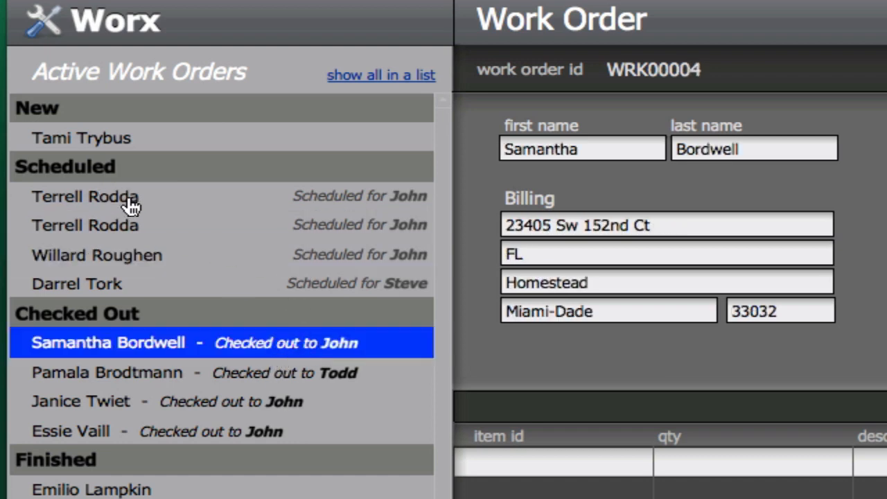
{"action": "left_click", "coordinate": [85, 197]}
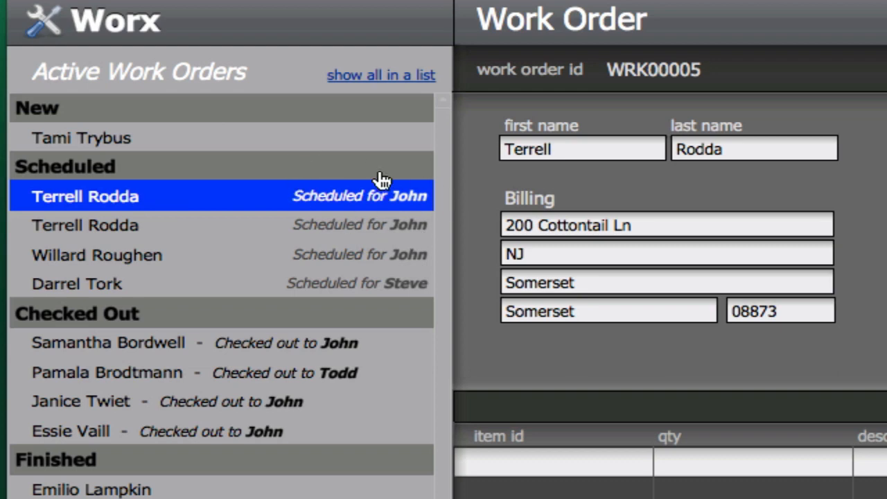
{"action": "left_click", "coordinate": [105, 372]}
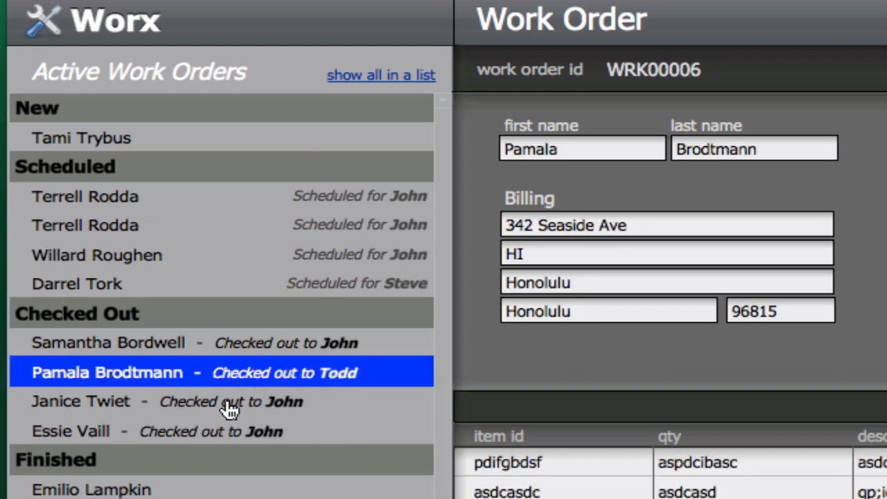
{"action": "mouse_move", "coordinate": [220, 362]}
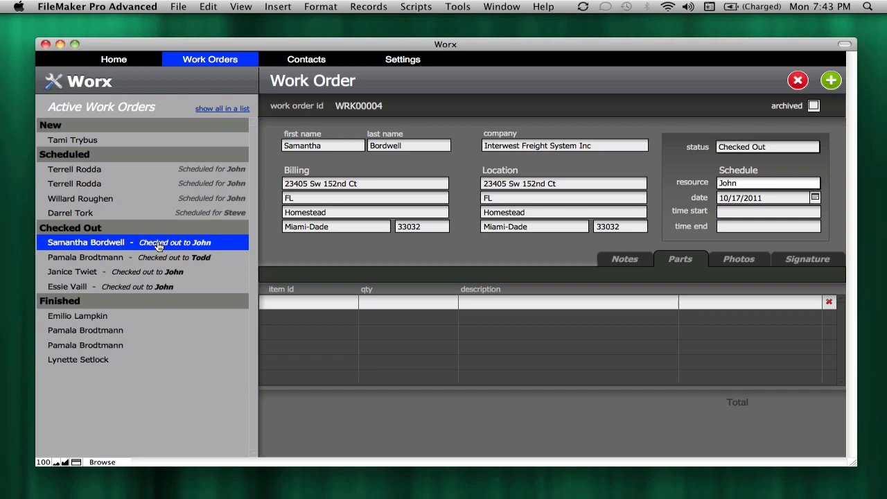
{"action": "mouse_move", "coordinate": [174, 249]}
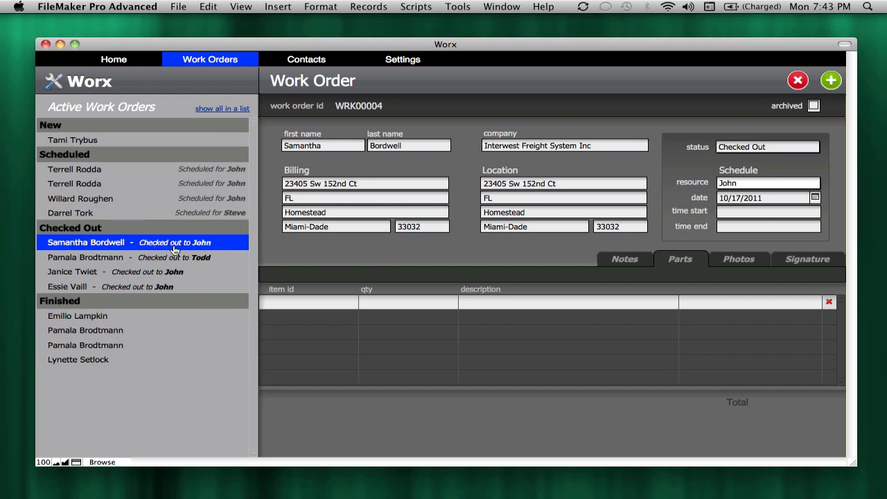
{"action": "left_click", "coordinate": [772, 183]}
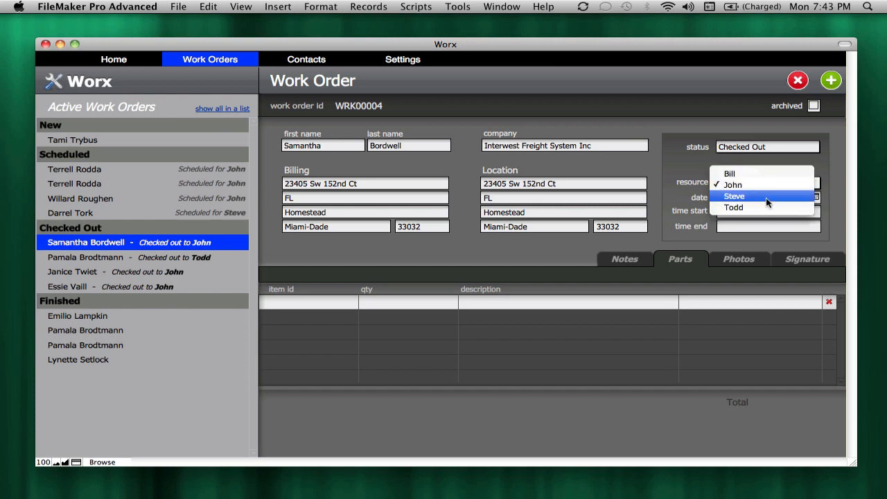
{"action": "left_click", "coordinate": [735, 197]}
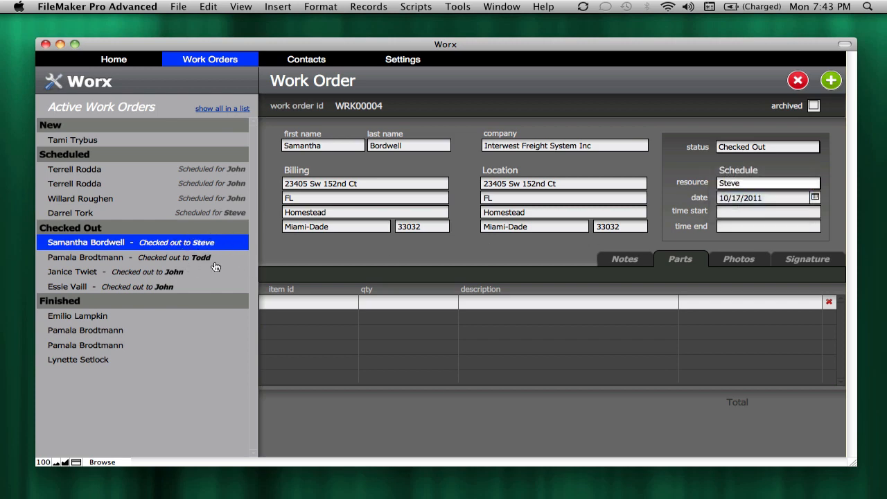
{"action": "mouse_move", "coordinate": [211, 193]}
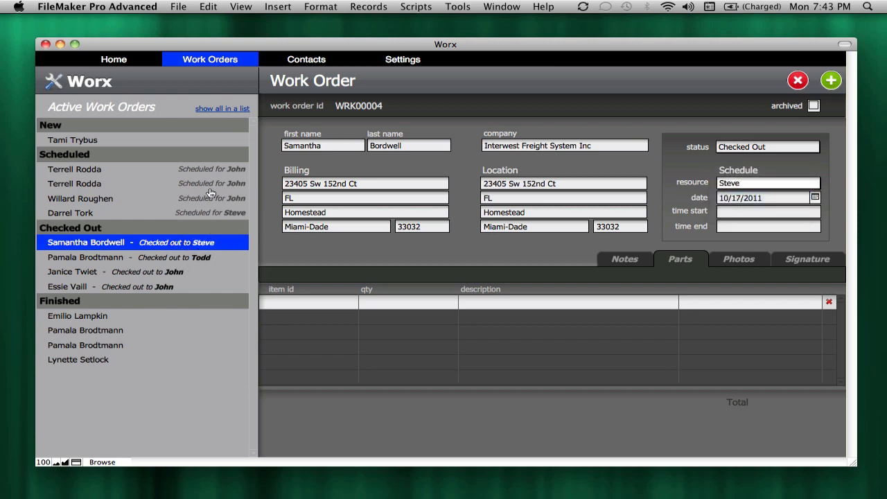
{"action": "left_click", "coordinate": [188, 5]}
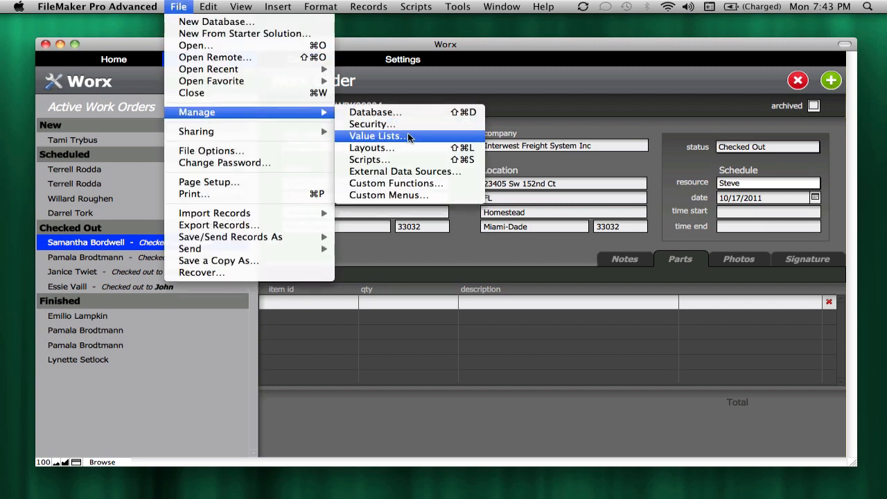
Add a Delayed value to the Status value list after Checked Out.
{"action": "left_click", "coordinate": [374, 135]}
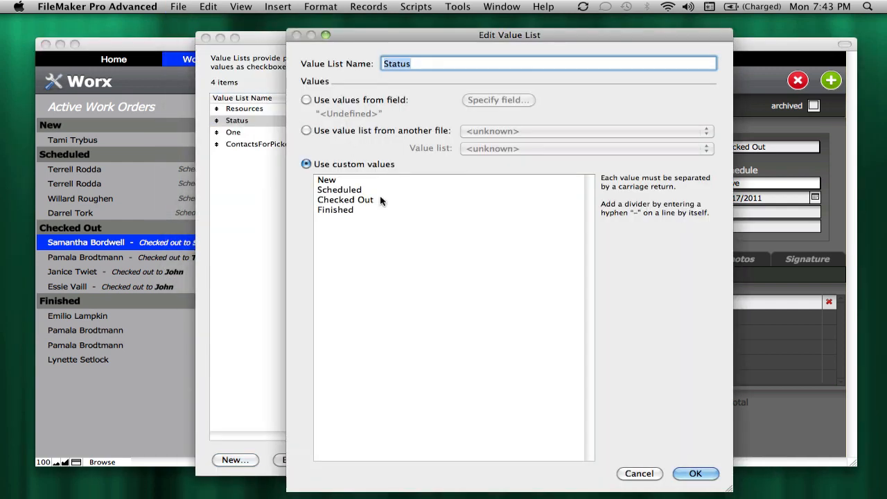
{"action": "type", "text": "Dela"}
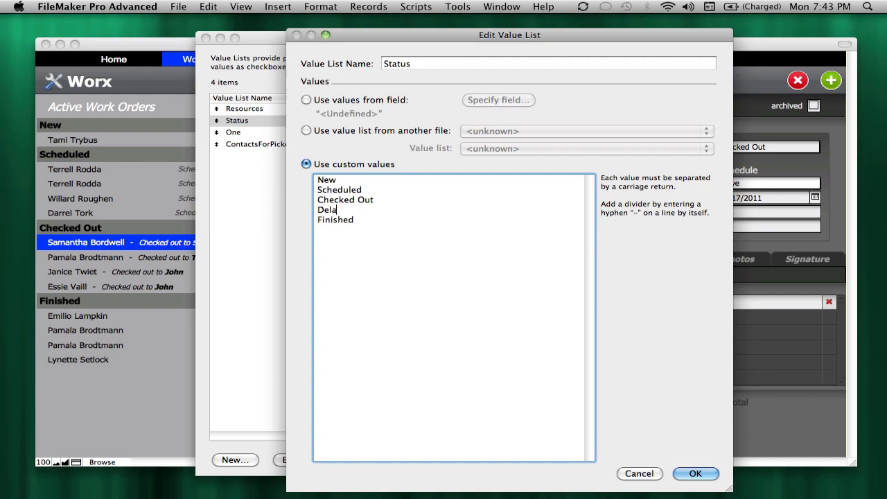
{"action": "left_click", "coordinate": [696, 474]}
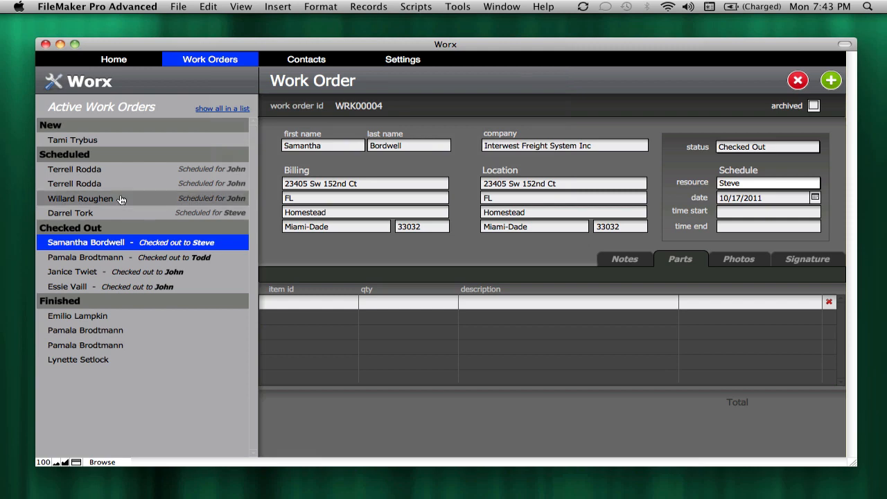
{"action": "left_click", "coordinate": [80, 198]}
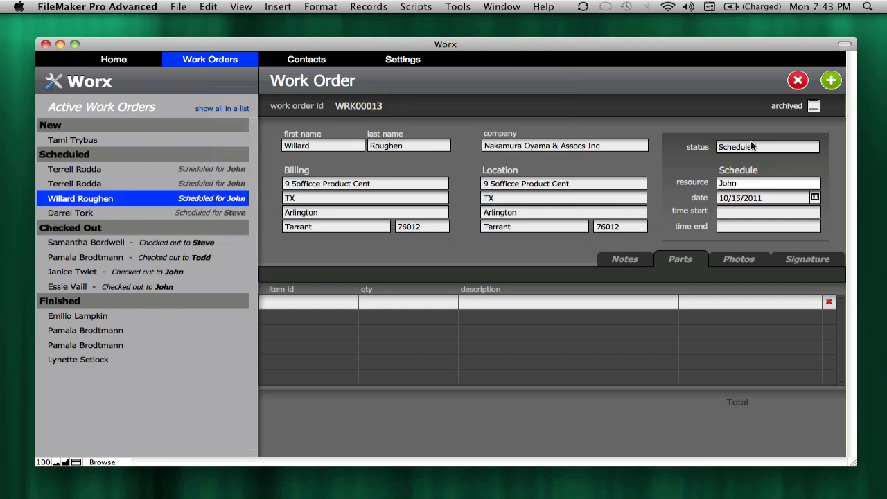
{"action": "left_click", "coordinate": [770, 147]}
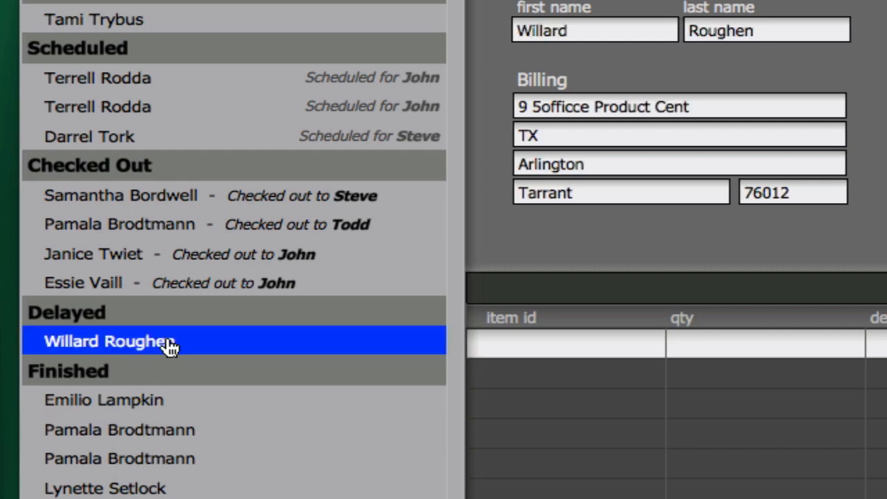
{"action": "mouse_move", "coordinate": [158, 208]}
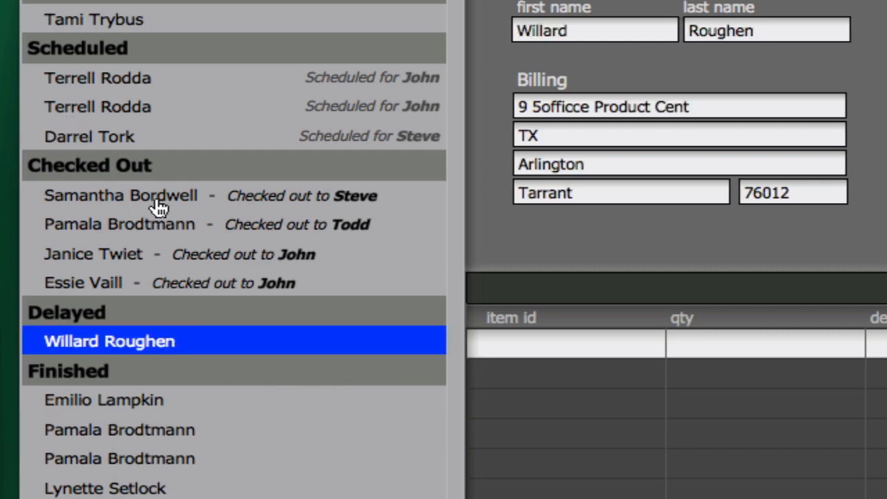
{"action": "left_click", "coordinate": [120, 194]}
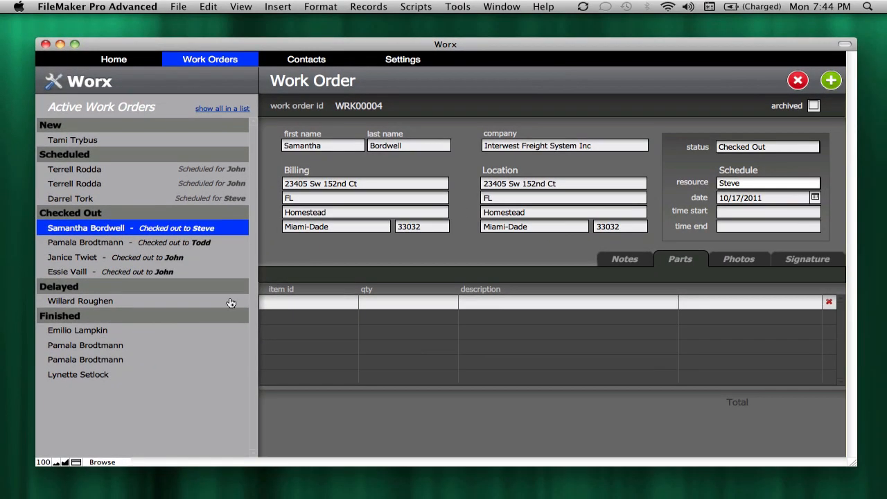
{"action": "mouse_move", "coordinate": [136, 119]}
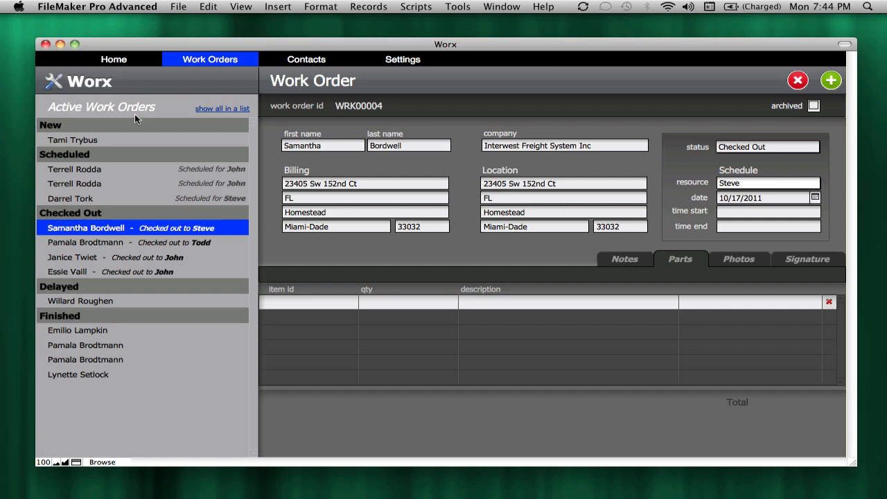
{"action": "mouse_move", "coordinate": [179, 161]}
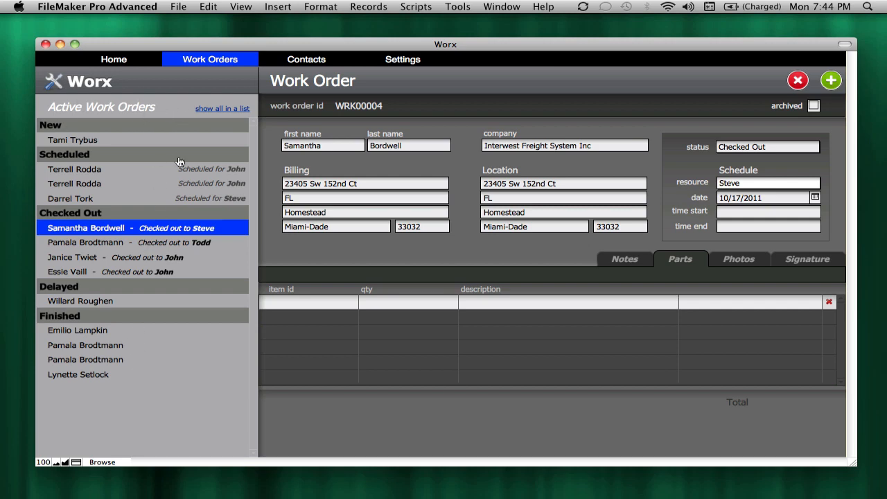